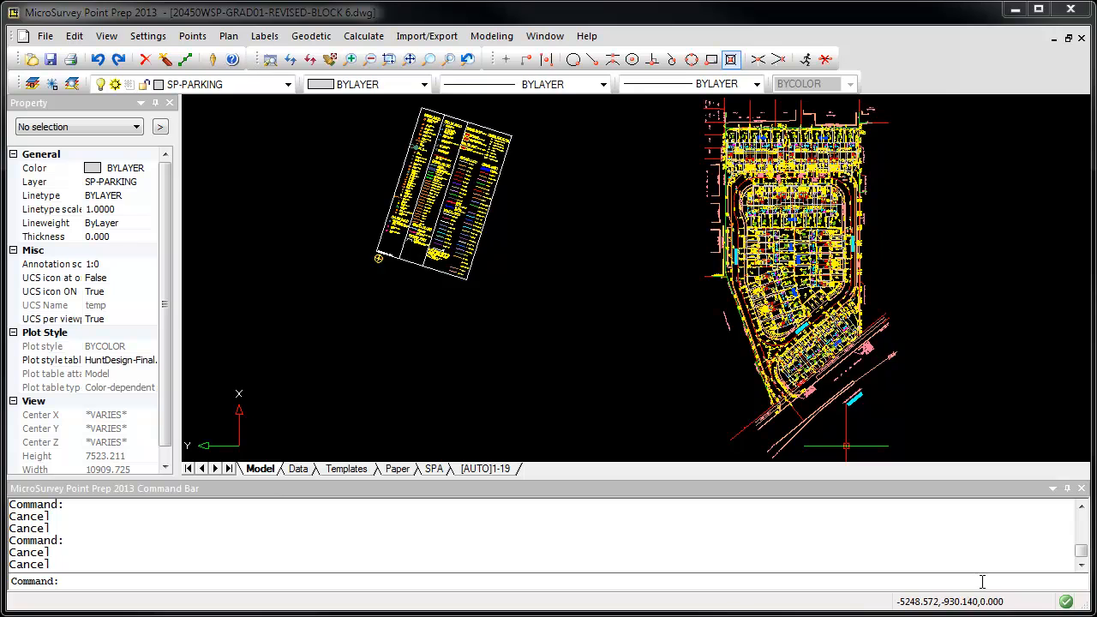
mouse_move(891, 295)
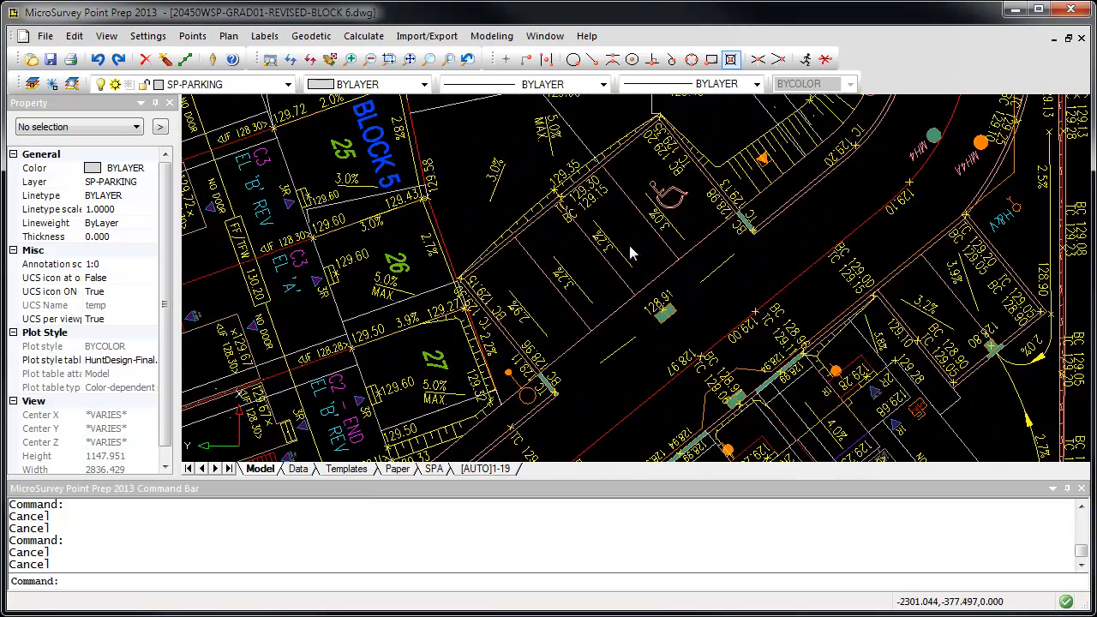
- Start a 2-Point Inverse picking points on the drawing, reading distance 110.236 at S39°04'20"E
left_click(363, 34)
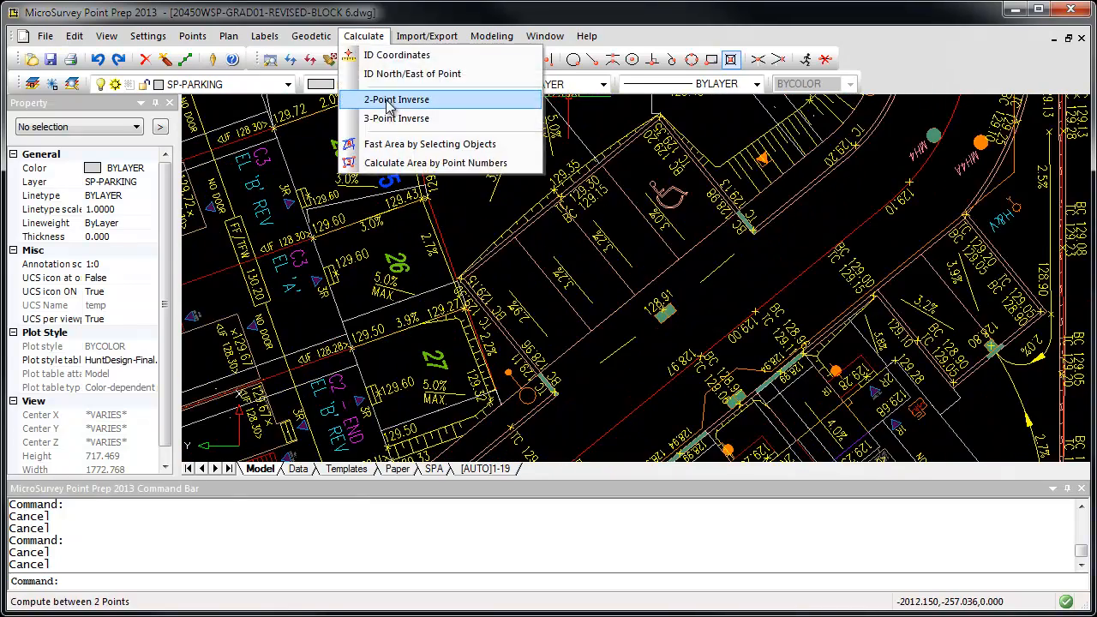
left_click(396, 100)
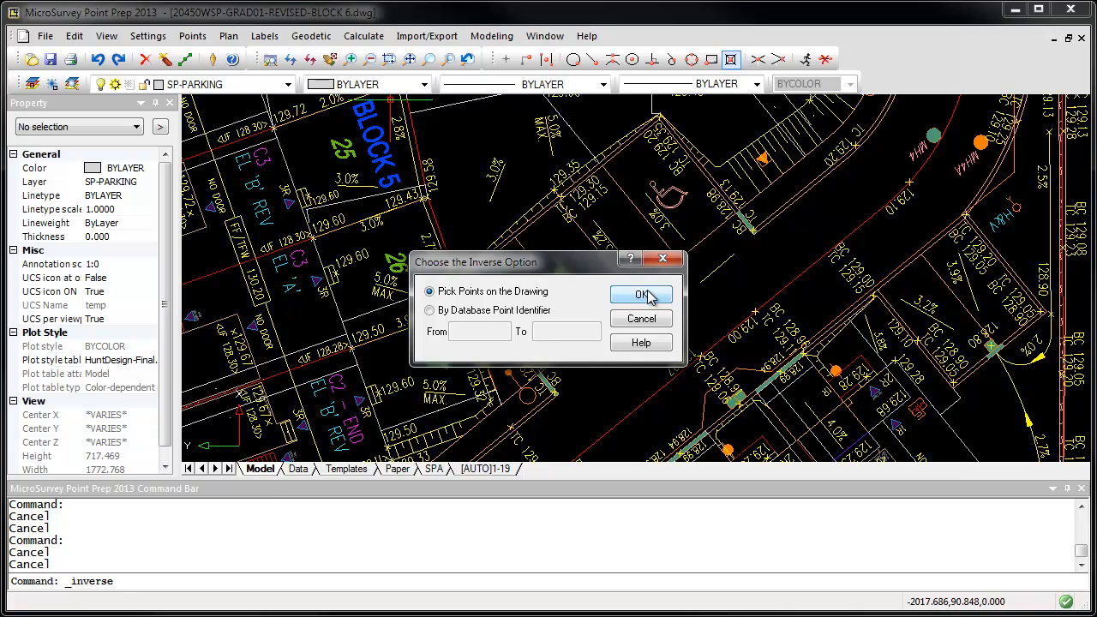
left_click(641, 295)
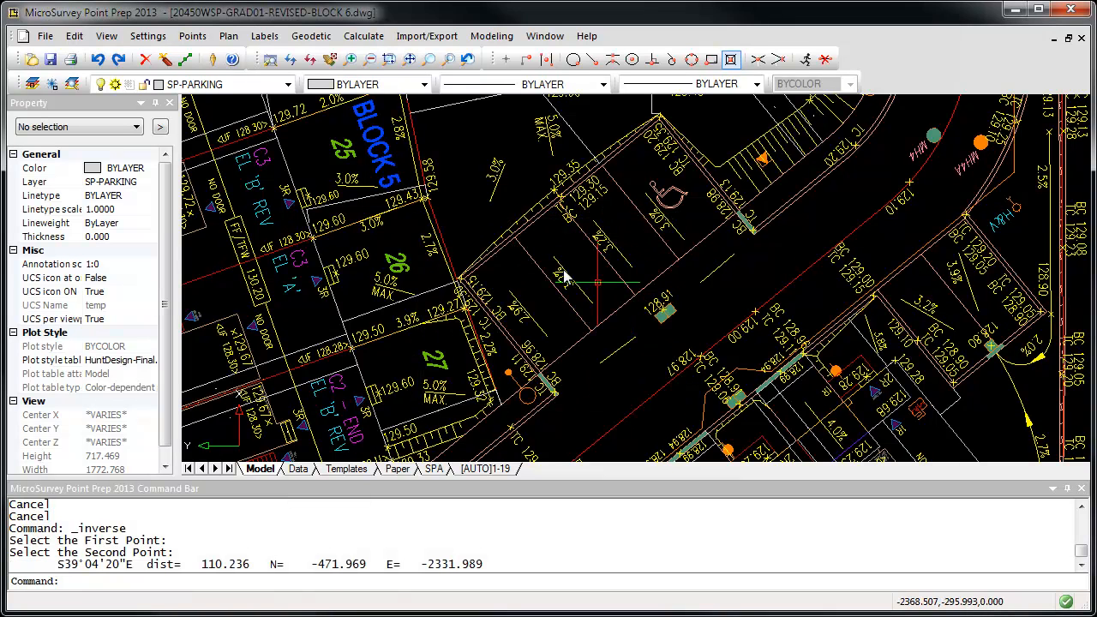
mouse_move(148, 35)
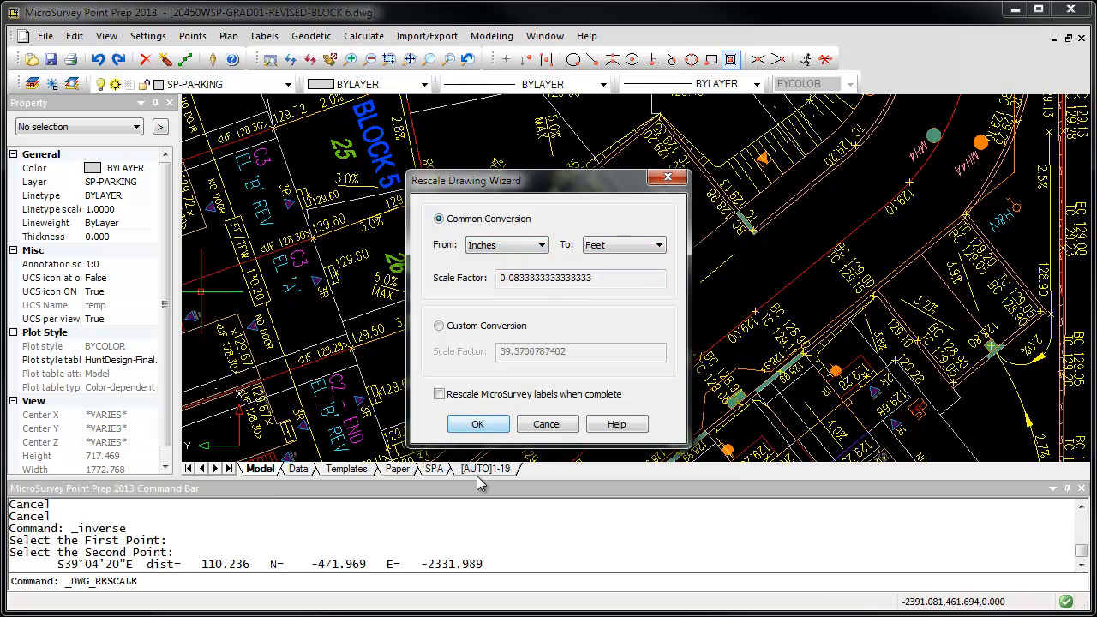
- Apply the inches-to-feet rescale (factor 0.08333) to the whole site plan
left_click(476, 423)
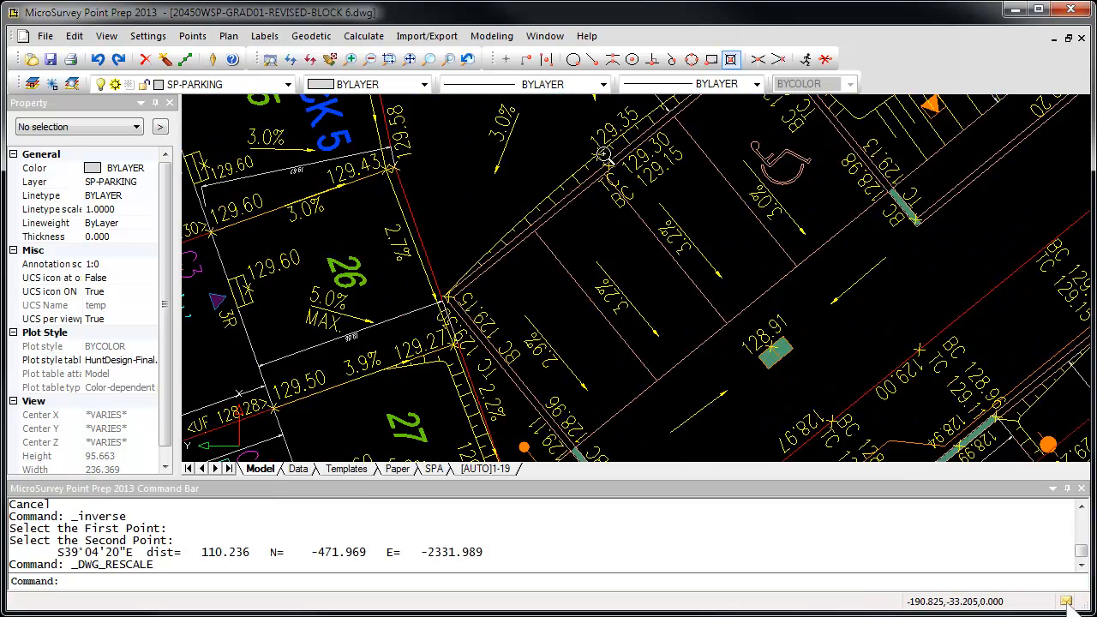
- Repeat the 2-Point Inverse on the same points, confirming distance 9.186 at S39°04'20"E, then dismiss the results
left_click(364, 35)
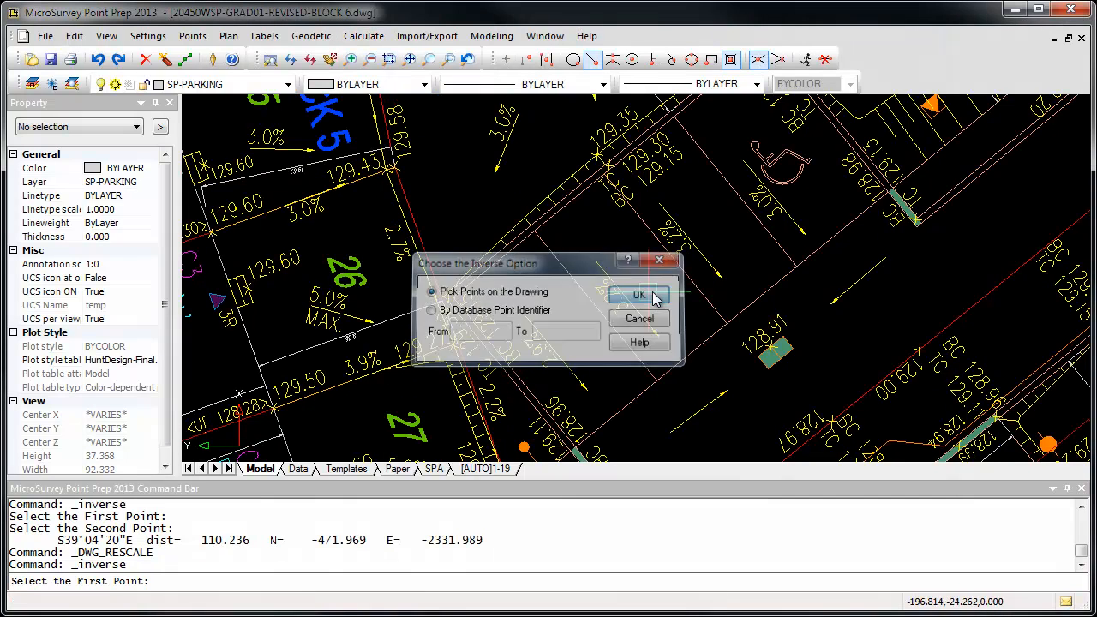
left_click(639, 295)
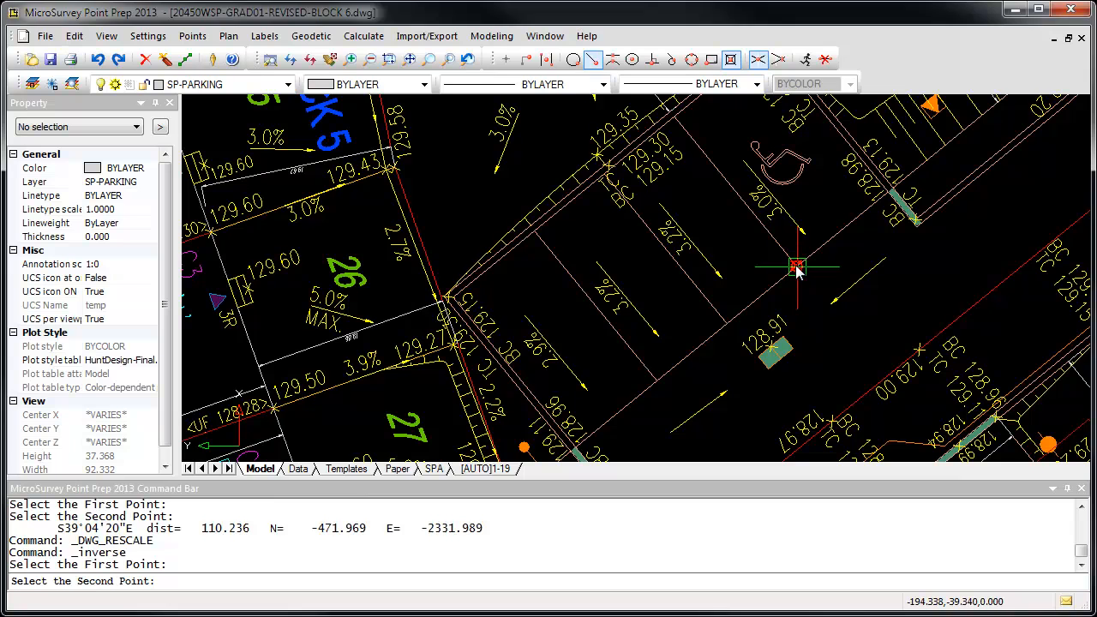
left_click(797, 264)
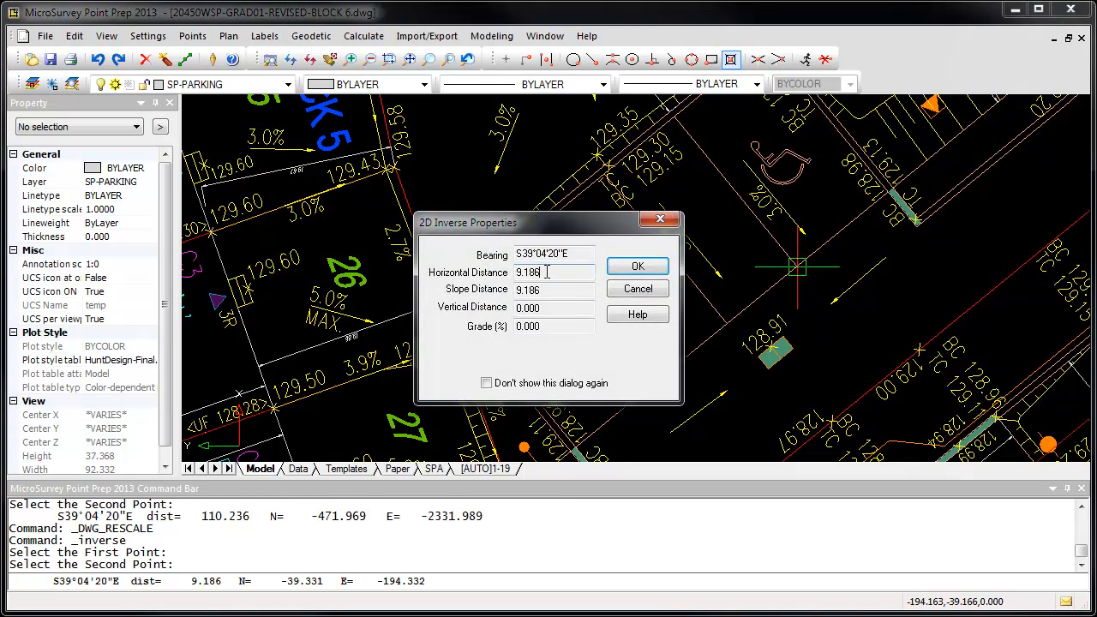
mouse_move(639, 294)
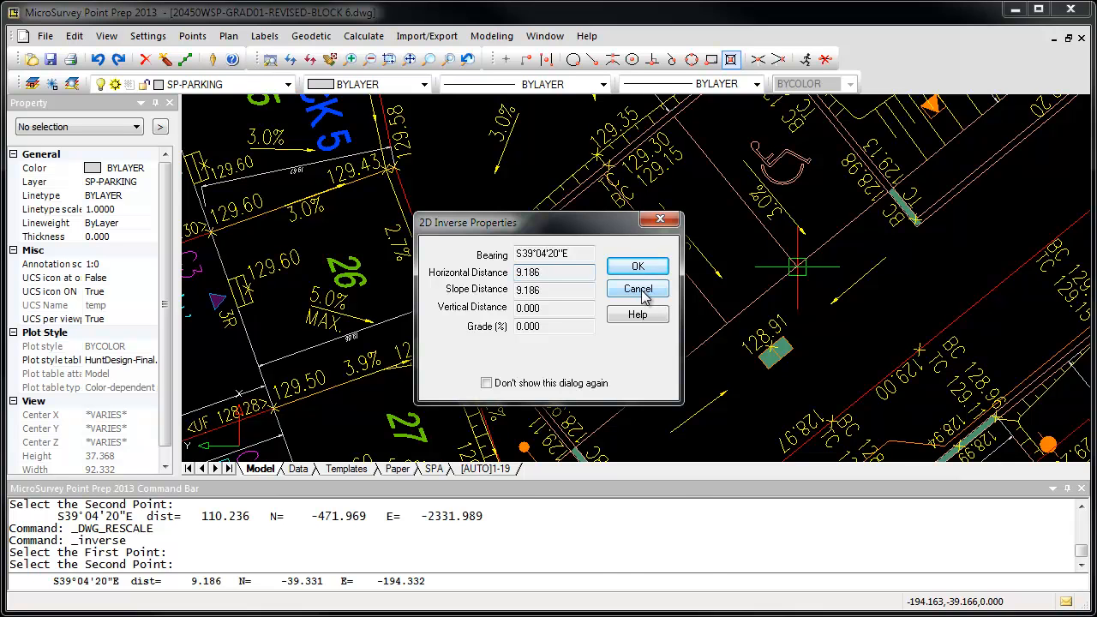
left_click(637, 288)
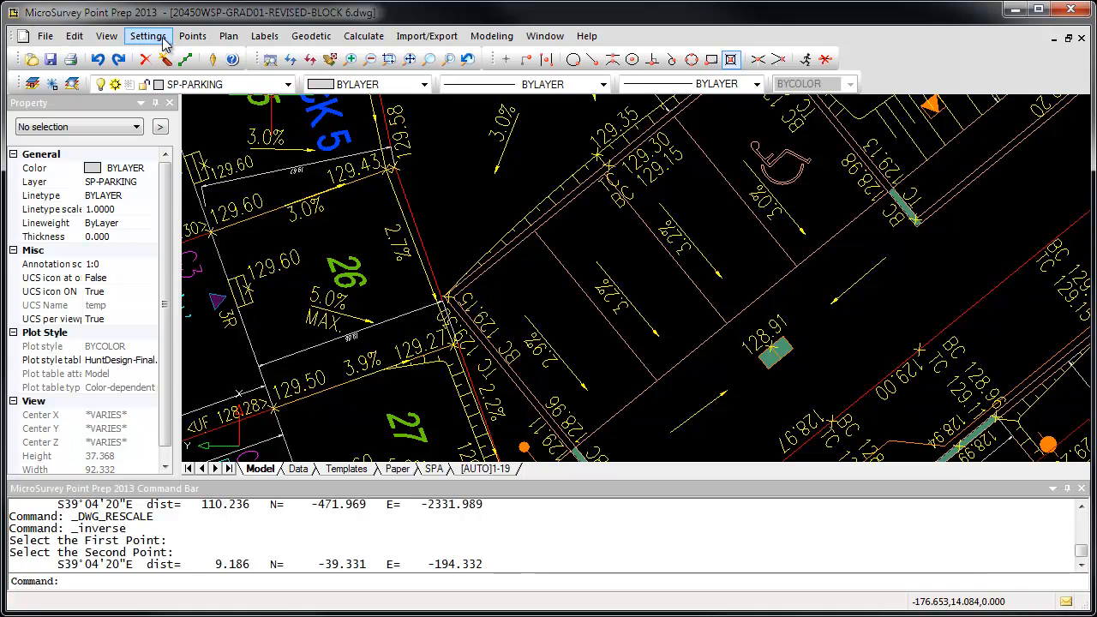
left_click(148, 36)
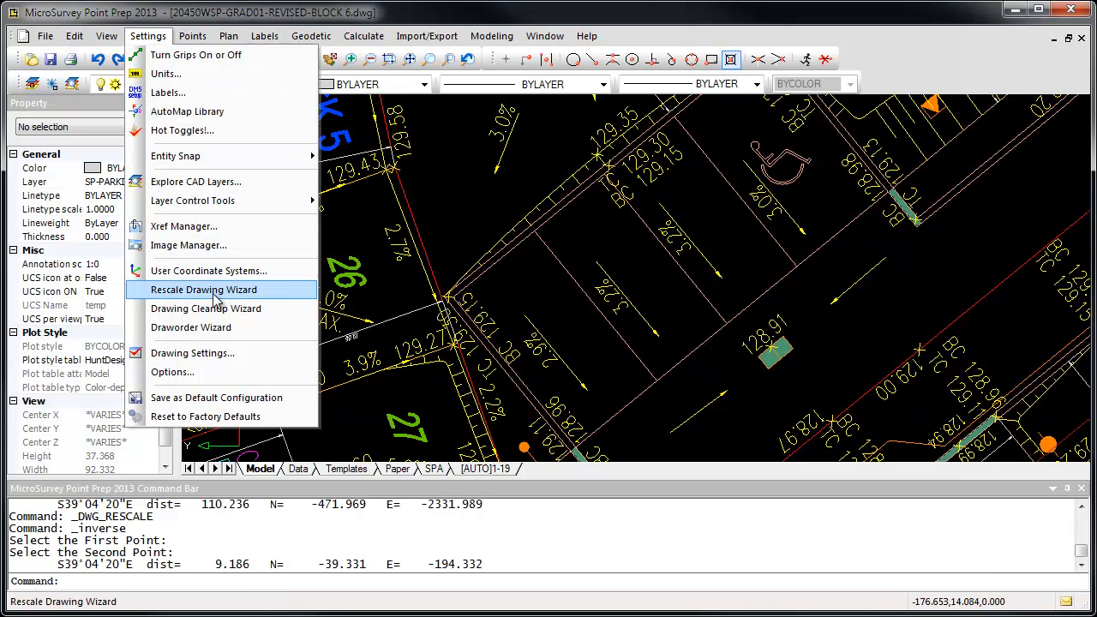
mouse_move(216, 308)
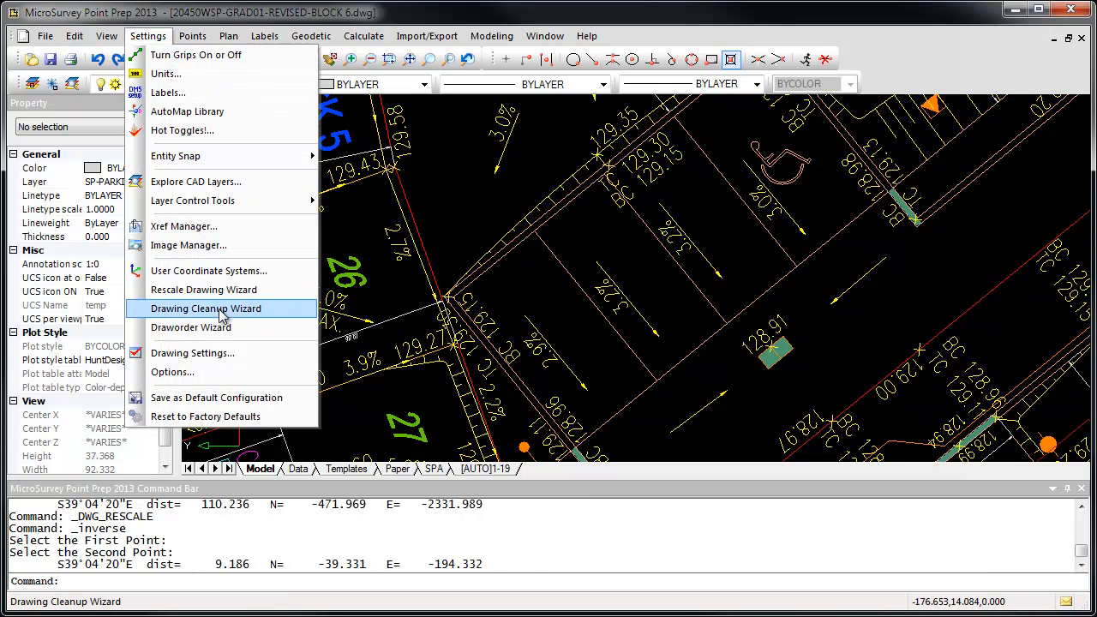
left_click(206, 308)
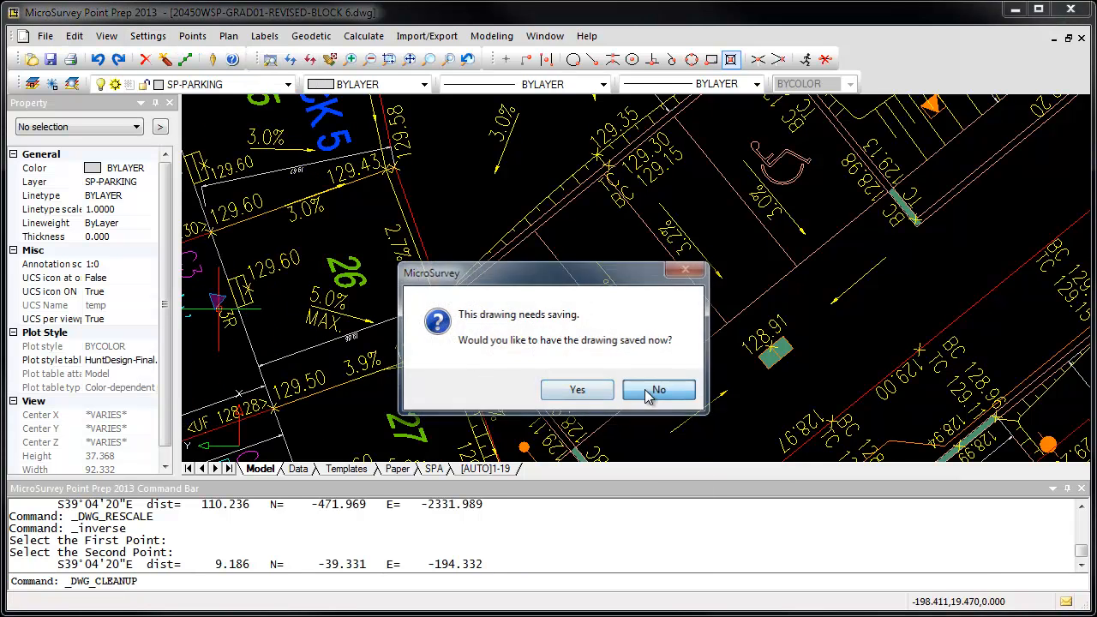
left_click(658, 389)
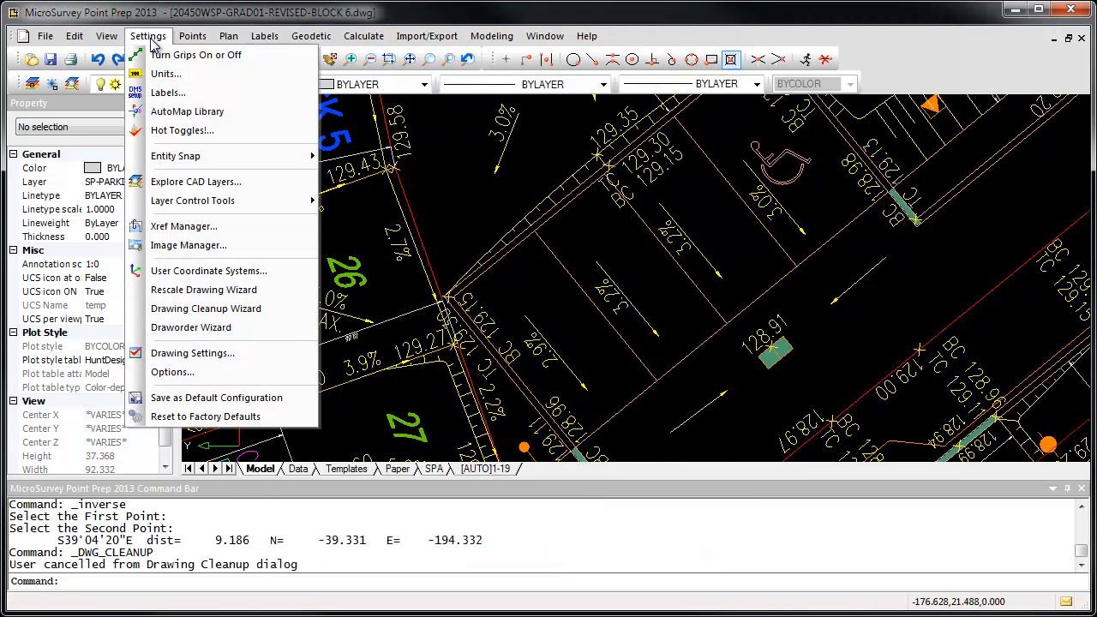
mouse_move(190, 327)
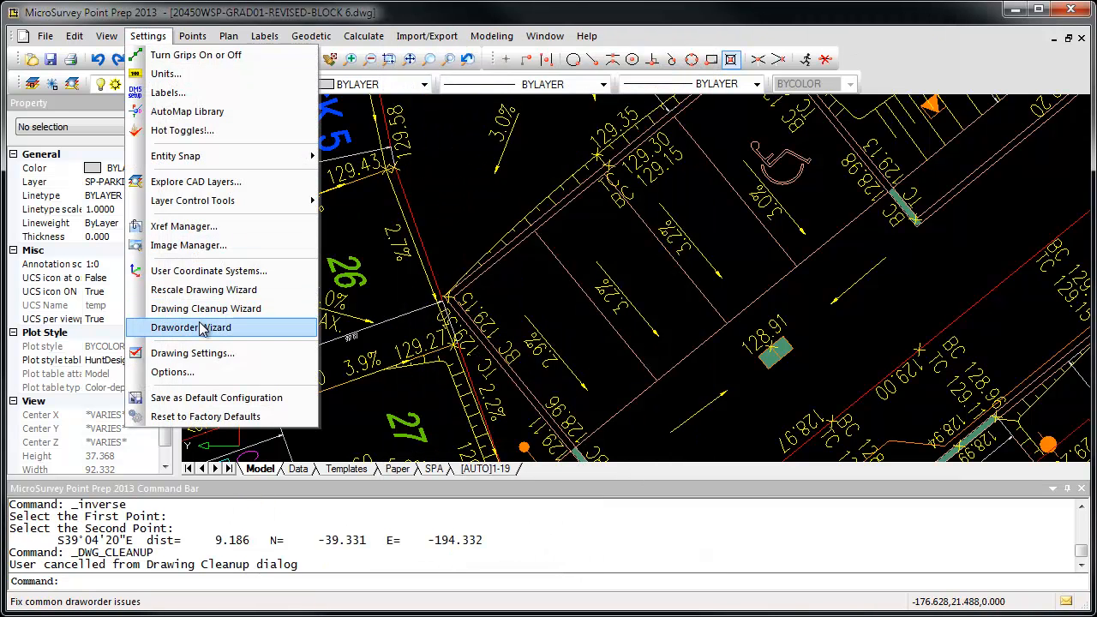
- Run the Draworder Wizard with all five ordering options checked
left_click(190, 329)
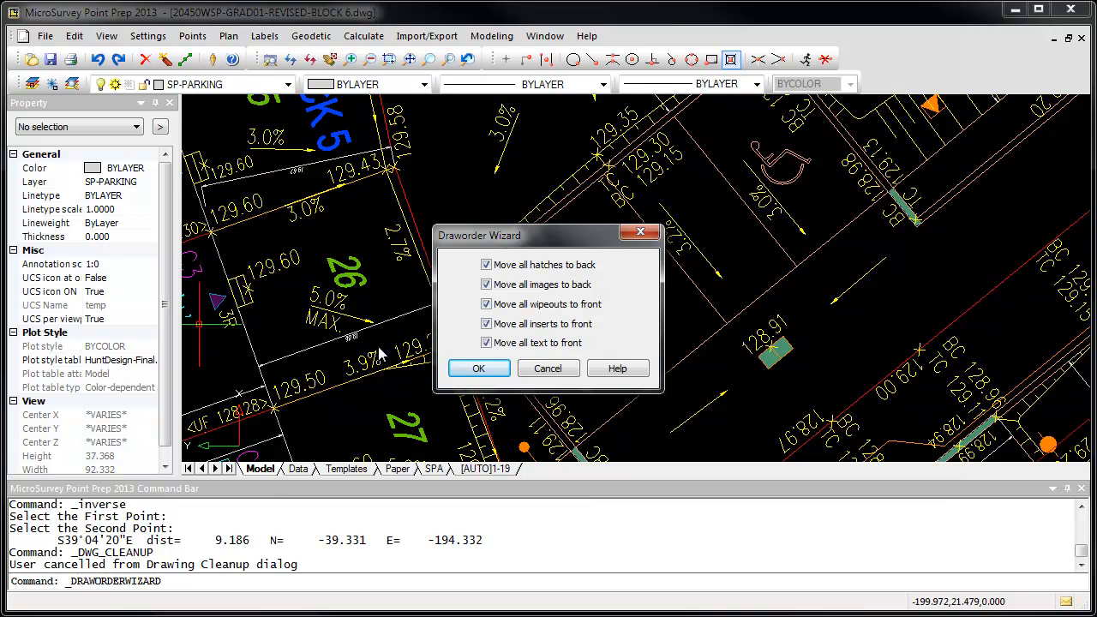
mouse_move(445, 341)
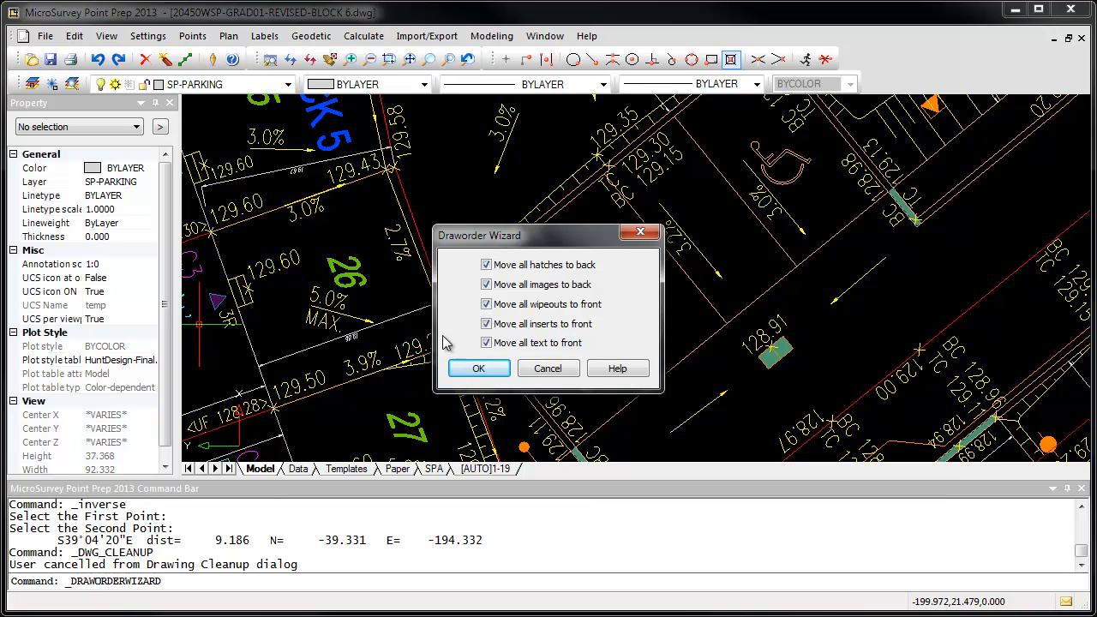
left_click(478, 368)
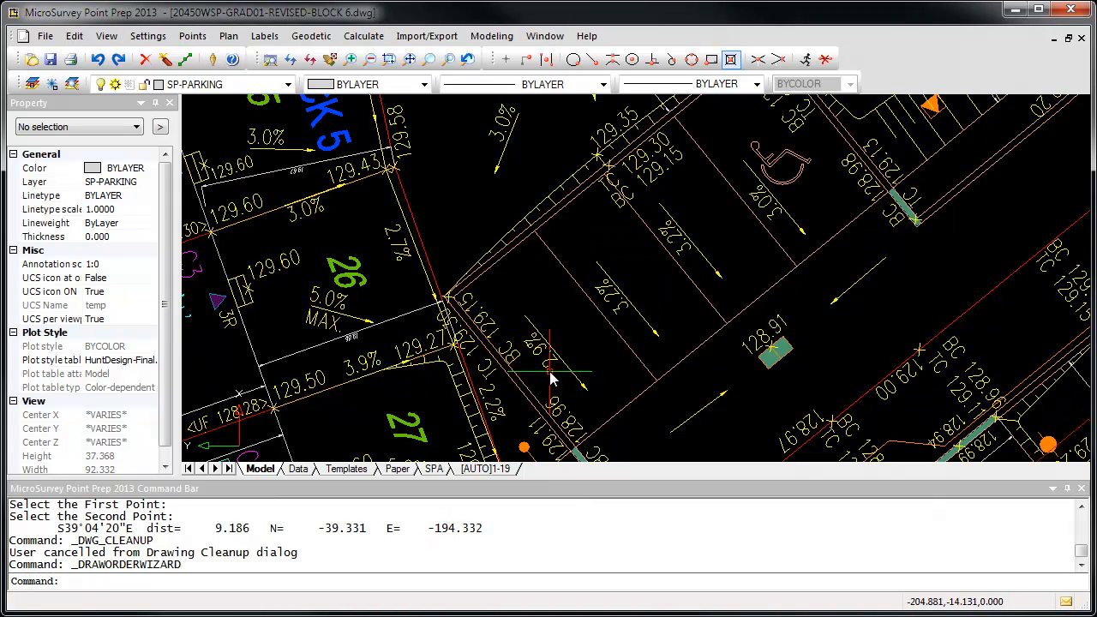
mouse_move(89, 36)
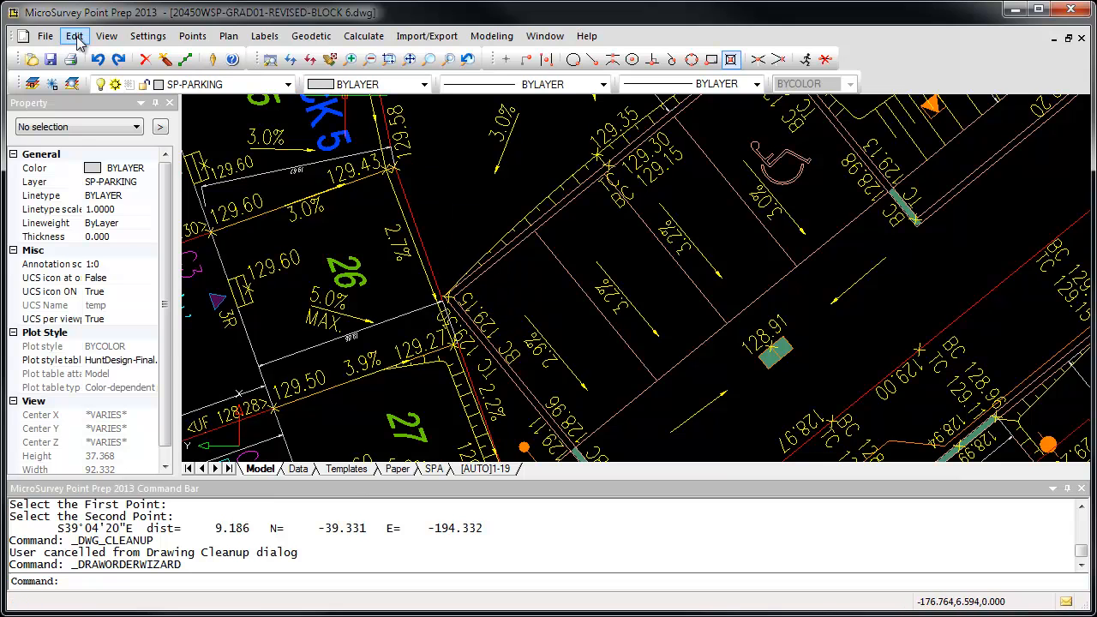
- Show the Edit menu with Copy Between Drawings and Align Between Drawings
left_click(72, 37)
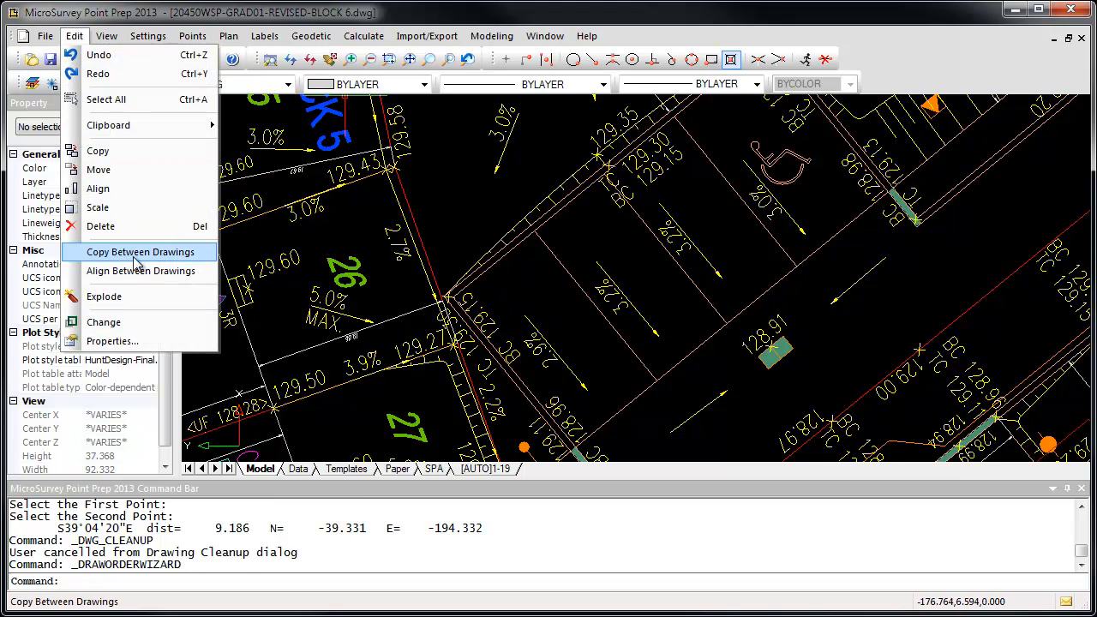
mouse_move(141, 271)
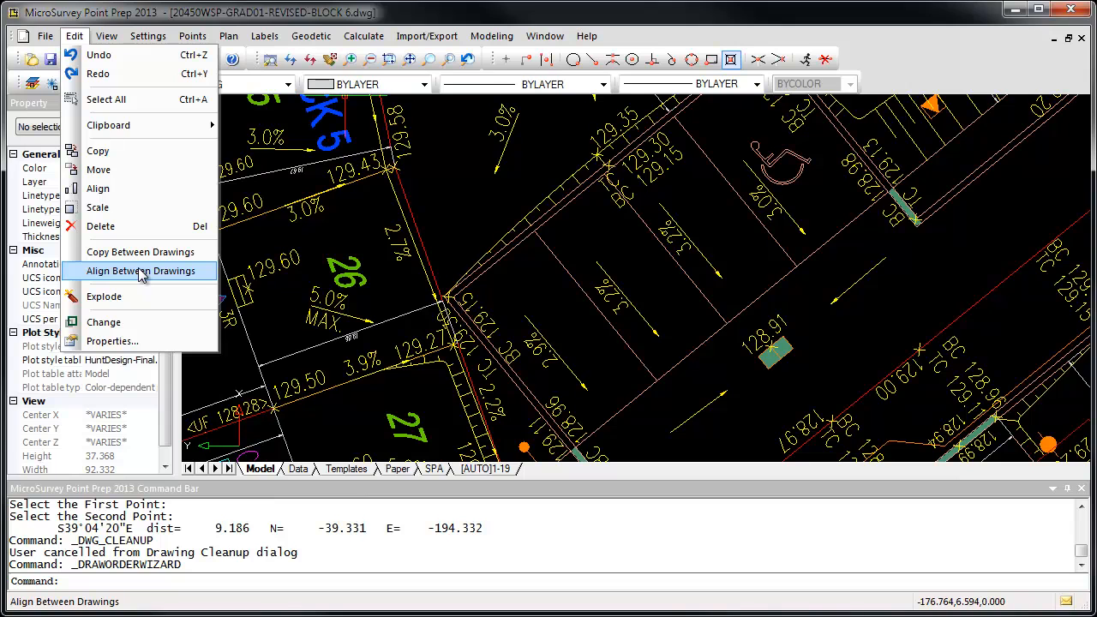